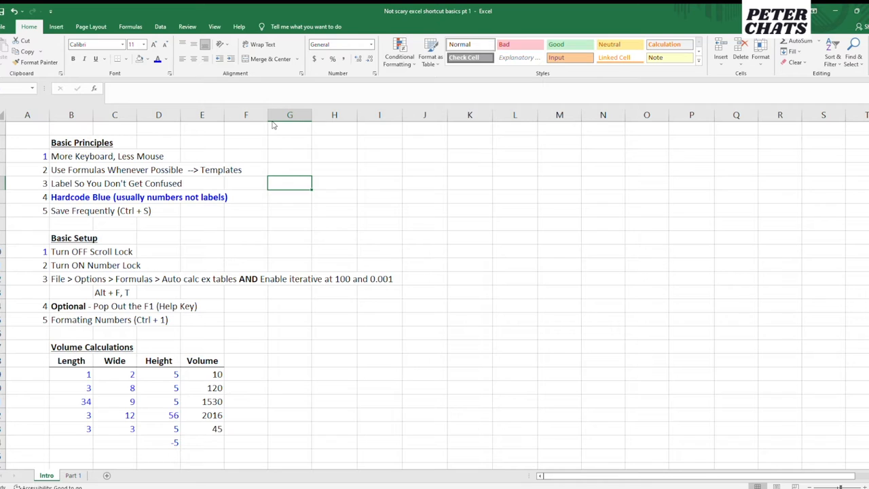
{"action": "mouse_move", "coordinate": [444, 152]}
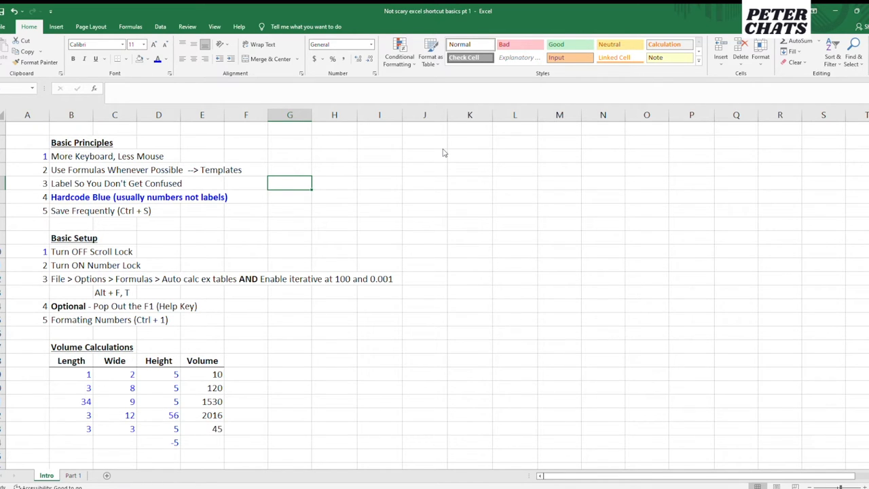
- Select cells beside the More Keyboard, Less Mouse and use-formulas principles on the Intro sheet
{"action": "left_click", "coordinate": [289, 170]}
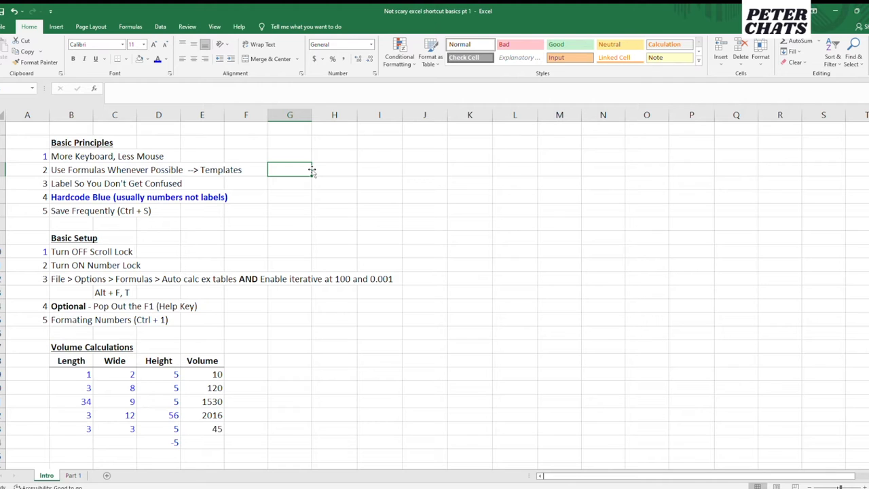
{"action": "left_click", "coordinate": [71, 183]}
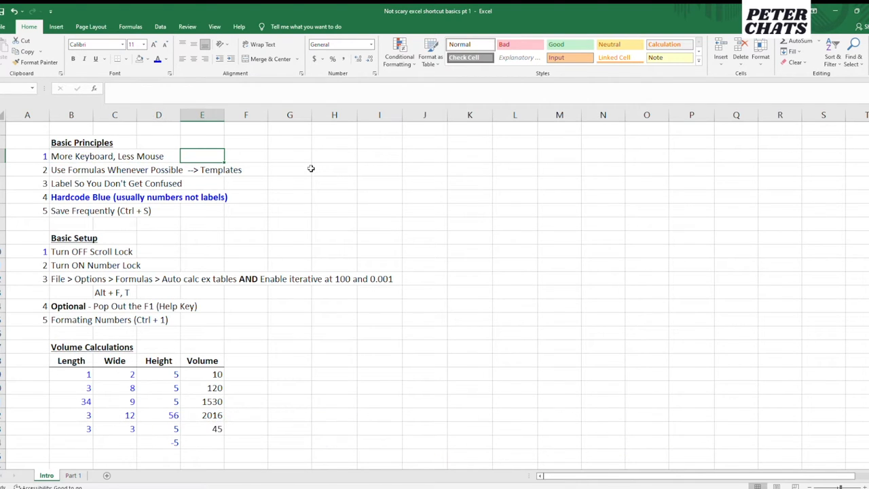
{"action": "mouse_move", "coordinate": [390, 182]}
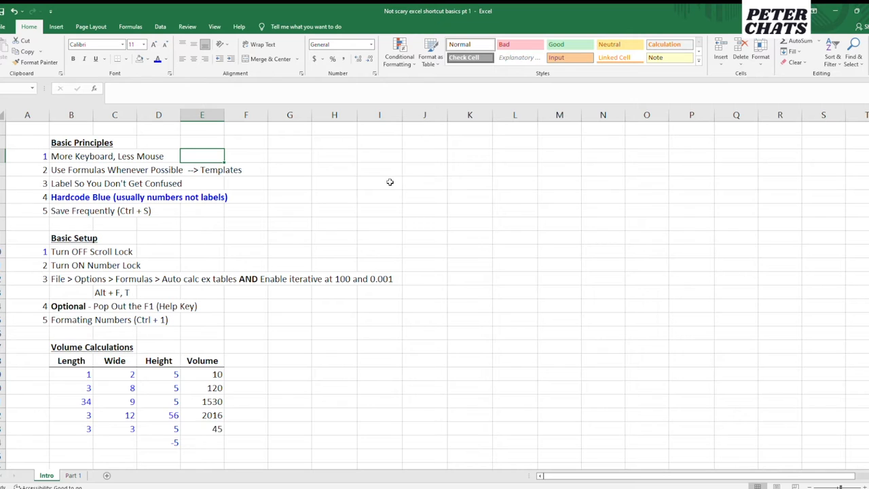
{"action": "mouse_move", "coordinate": [356, 177]}
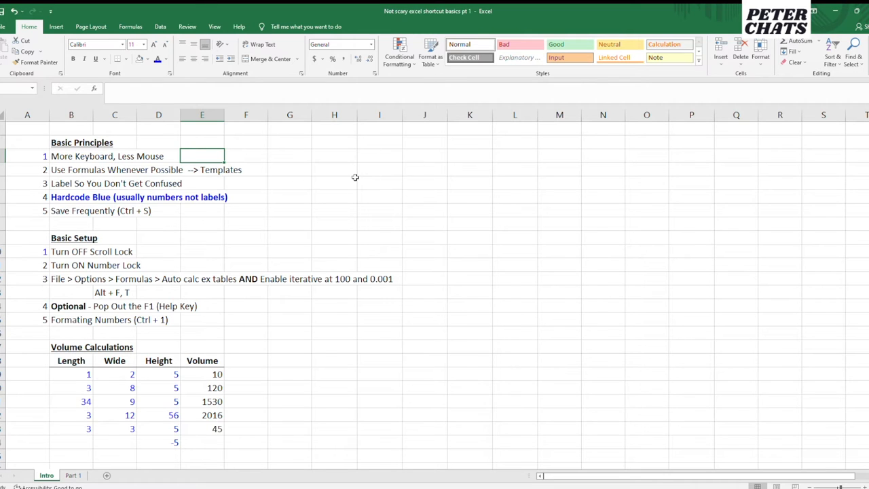
{"action": "left_click", "coordinate": [425, 197]}
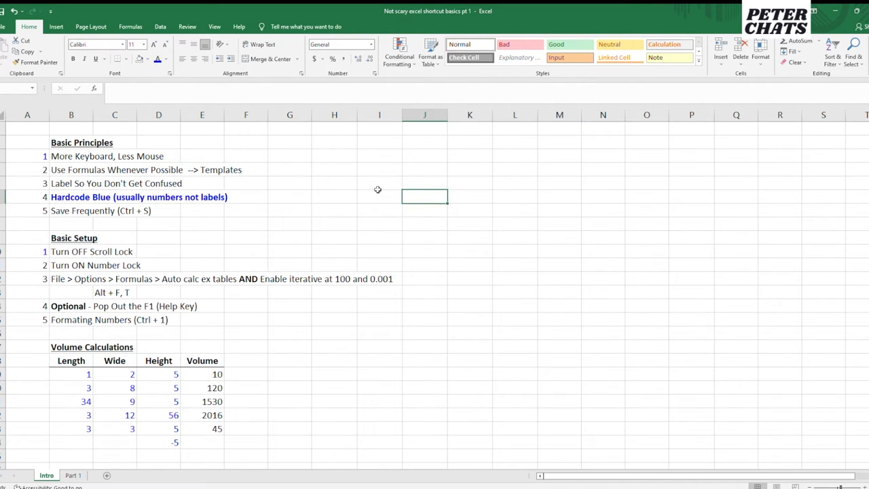
{"action": "left_click", "coordinate": [71, 157]}
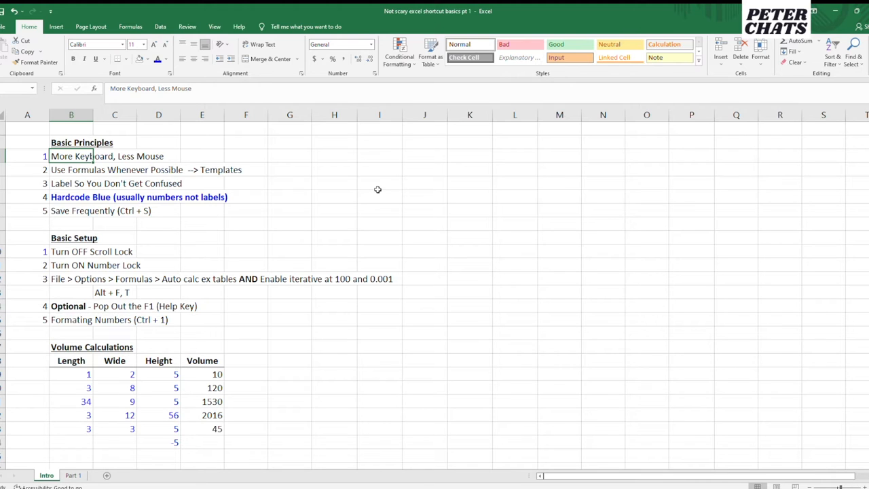
{"action": "left_click", "coordinate": [70, 170]}
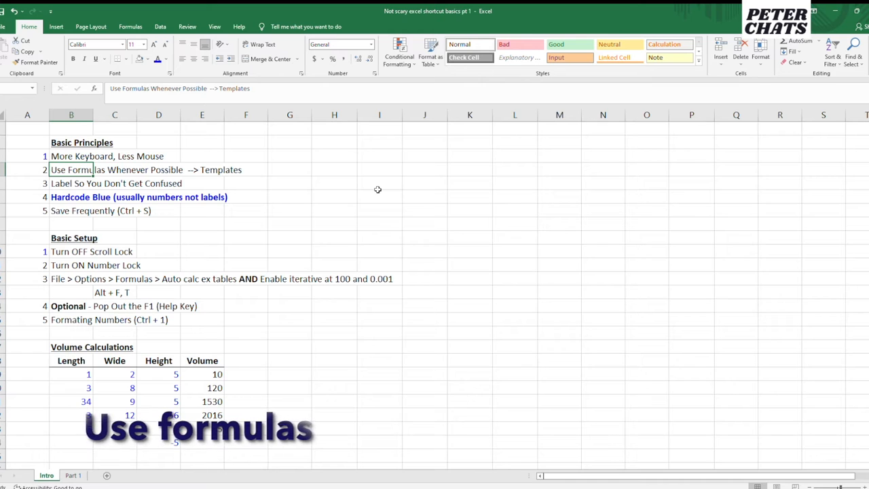
{"action": "left_click", "coordinate": [71, 360]}
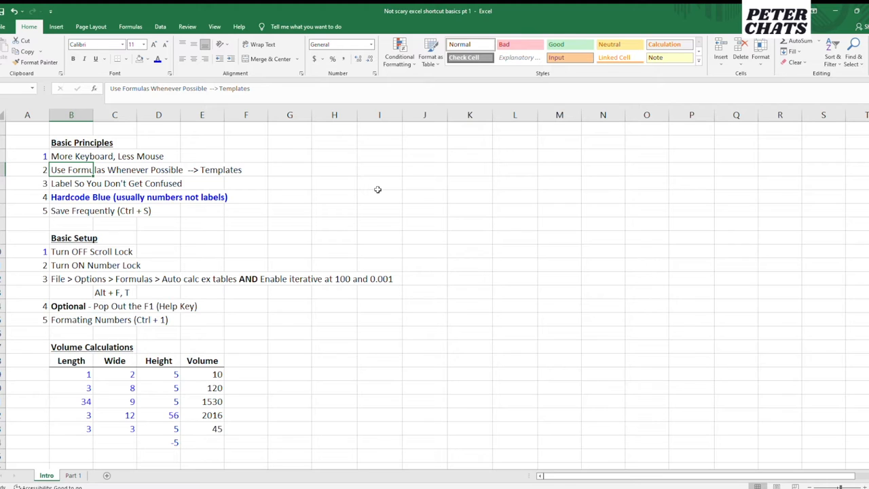
{"action": "left_click", "coordinate": [202, 169]}
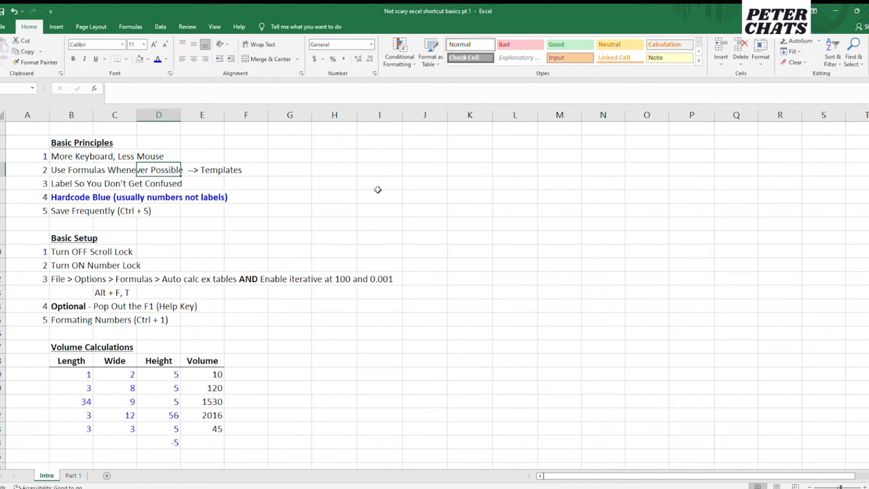
- Enter =1*2*5 beside the volume table to show 10, review the formula, then clear it
{"action": "left_click", "coordinate": [71, 388]}
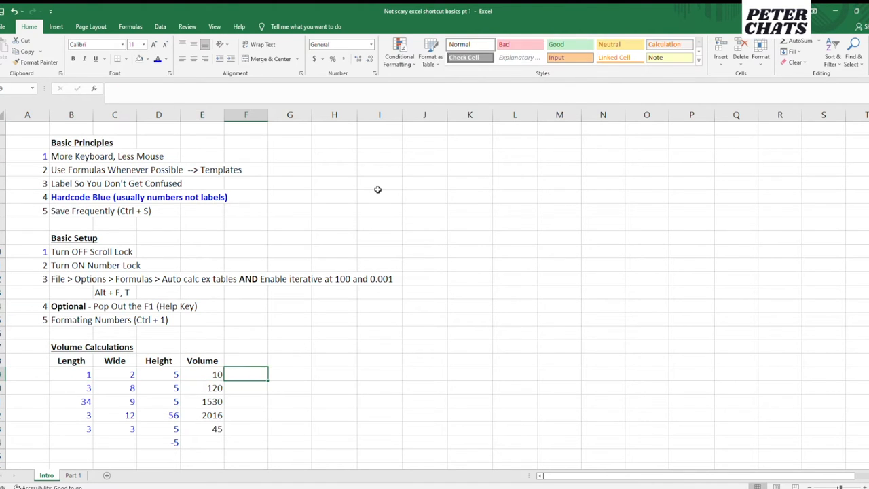
{"action": "left_click", "coordinate": [114, 374]}
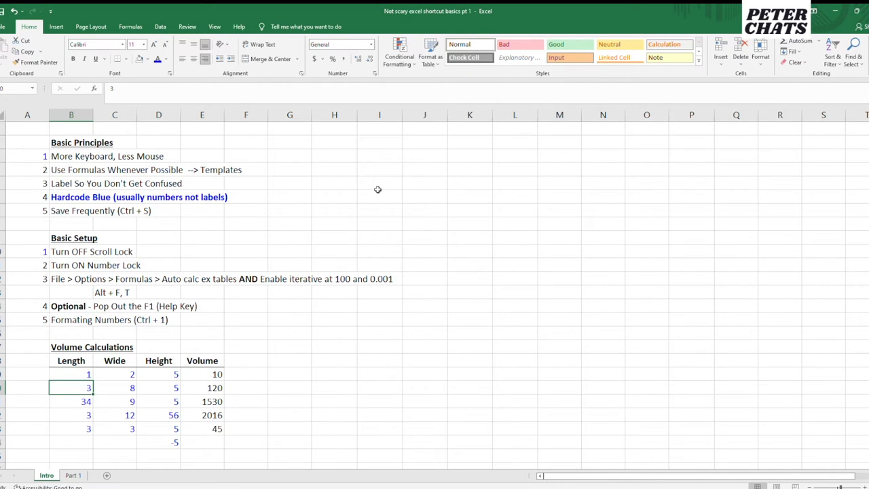
{"action": "left_click", "coordinate": [158, 374]}
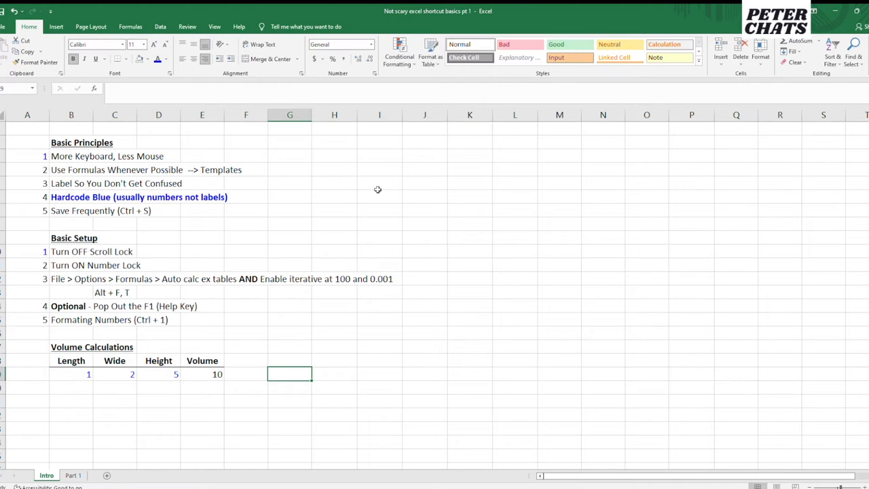
{"action": "type", "text": "="}
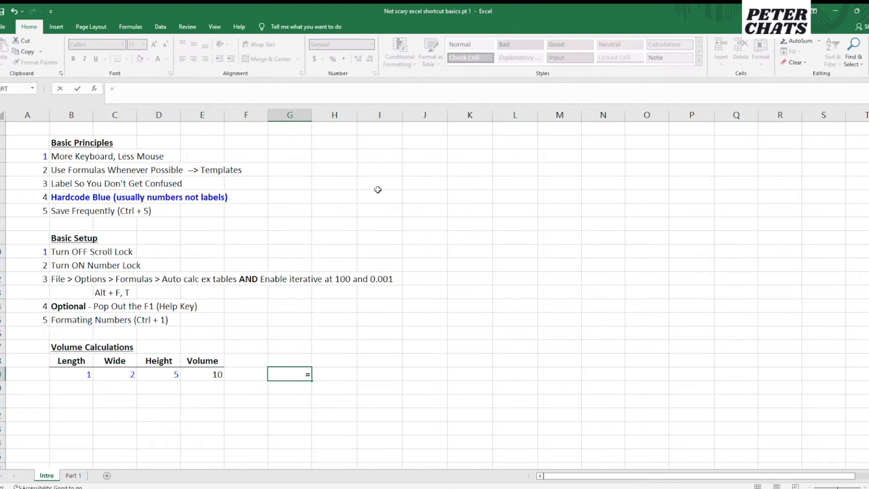
{"action": "type", "text": "1*2*5"}
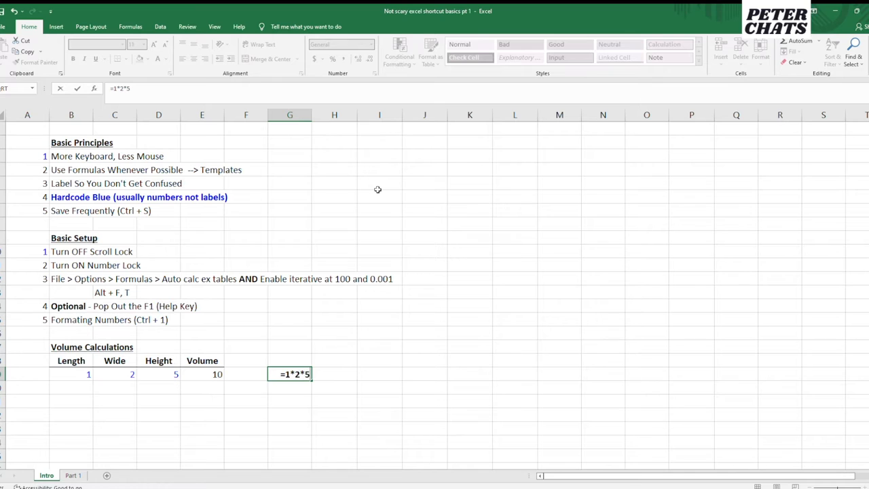
{"action": "key", "text": "Enter"}
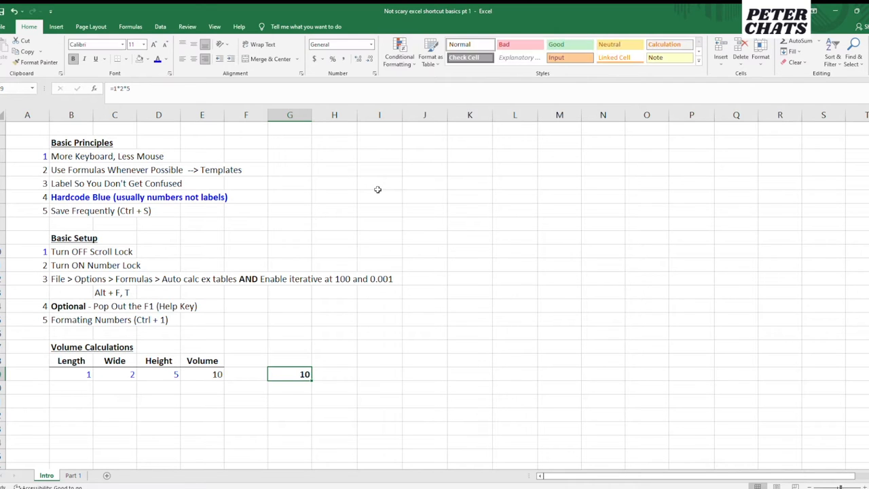
{"action": "double_click", "coordinate": [290, 375]}
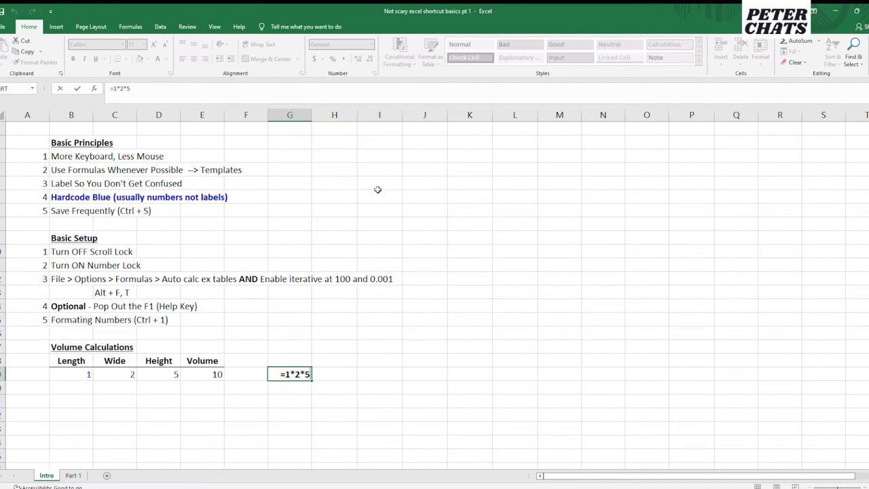
{"action": "key", "text": "Enter"}
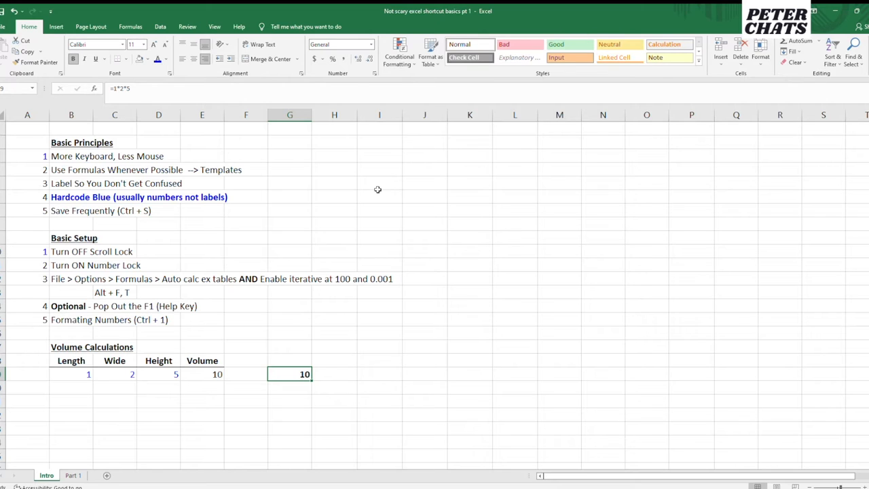
{"action": "double_click", "coordinate": [290, 374]}
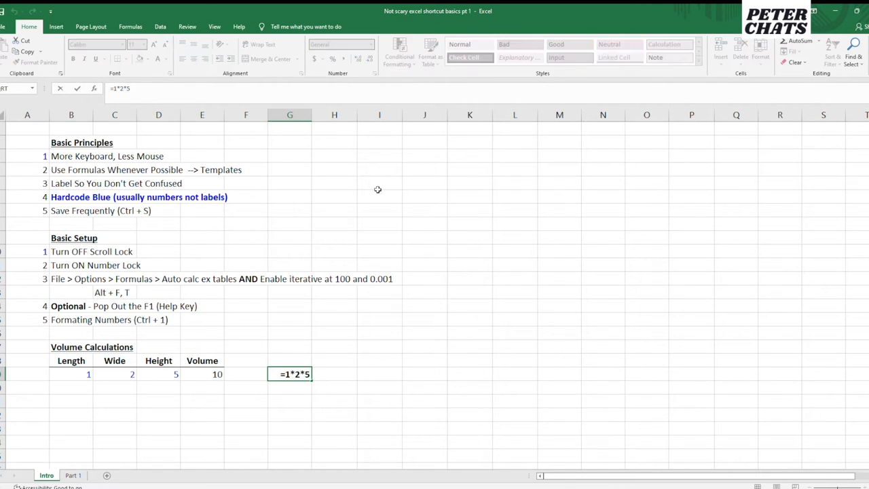
{"action": "key", "text": "Enter"}
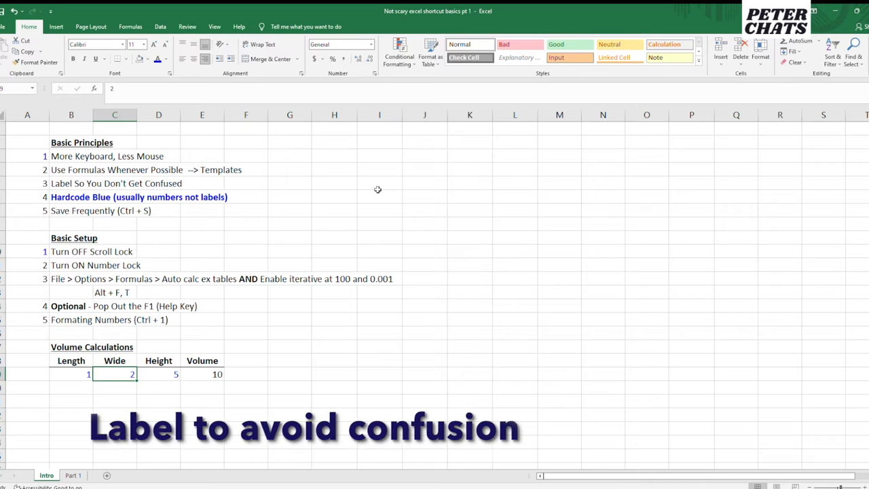
{"action": "left_click", "coordinate": [67, 184]}
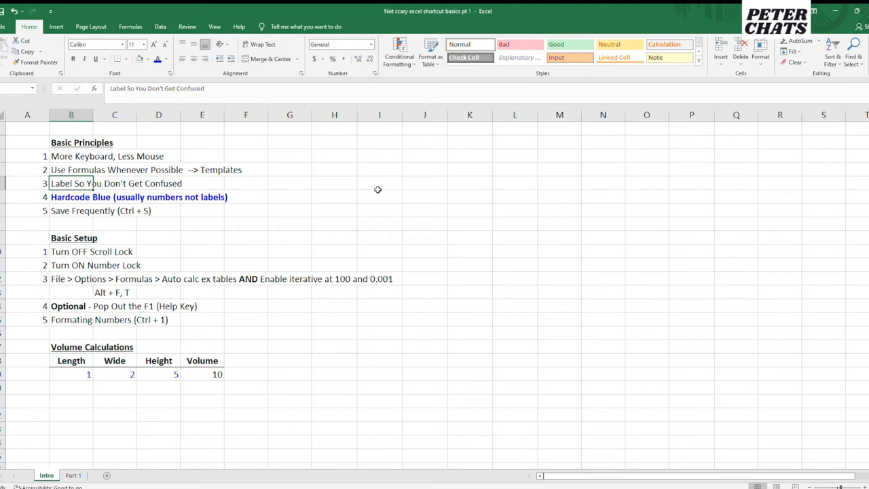
{"action": "left_click", "coordinate": [71, 361]}
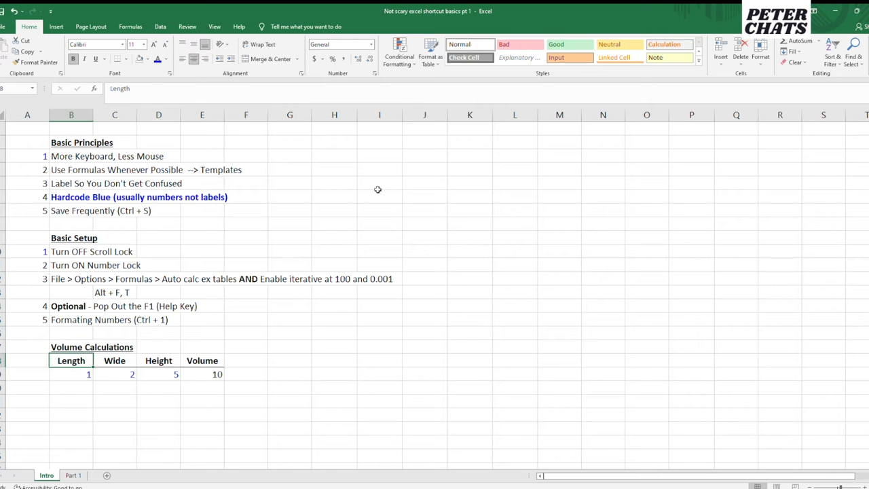
{"action": "left_click", "coordinate": [202, 374]}
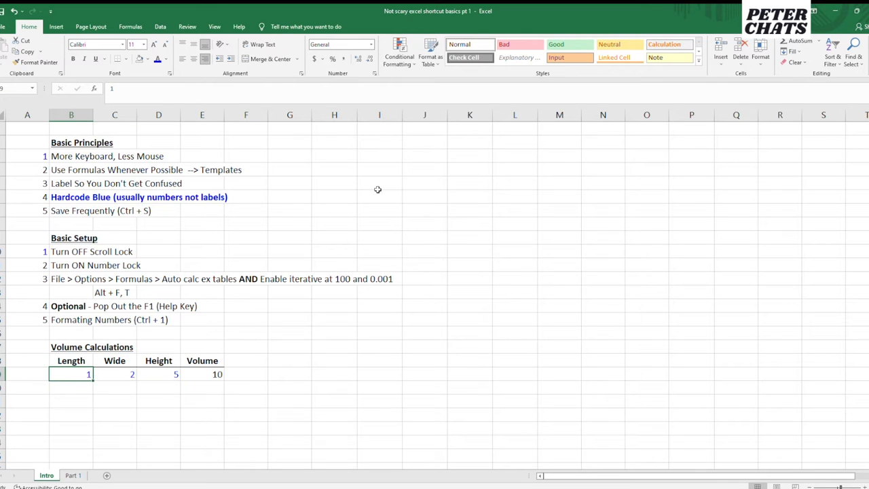
{"action": "key", "text": "ctrl+v"}
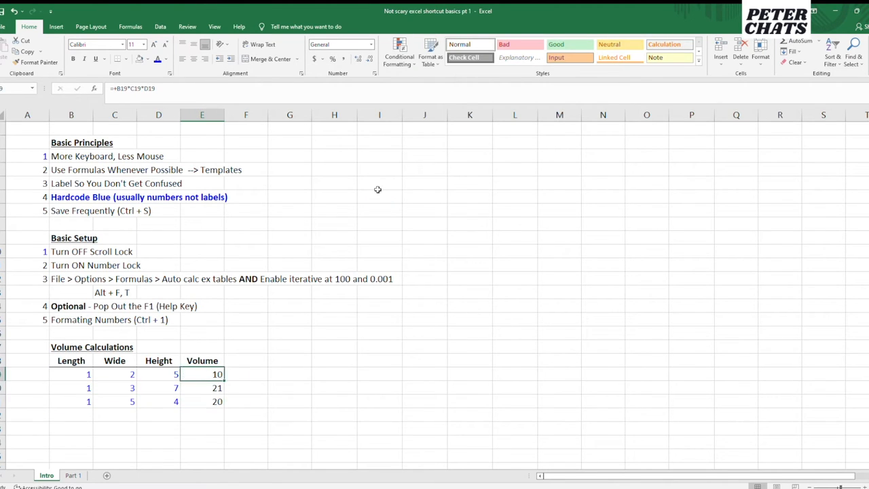
{"action": "left_click", "coordinate": [158, 388]}
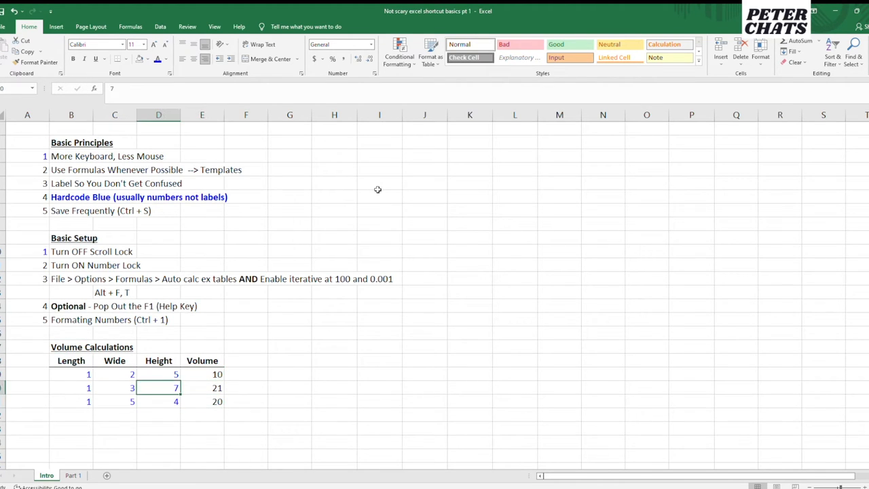
{"action": "left_click", "coordinate": [114, 388]}
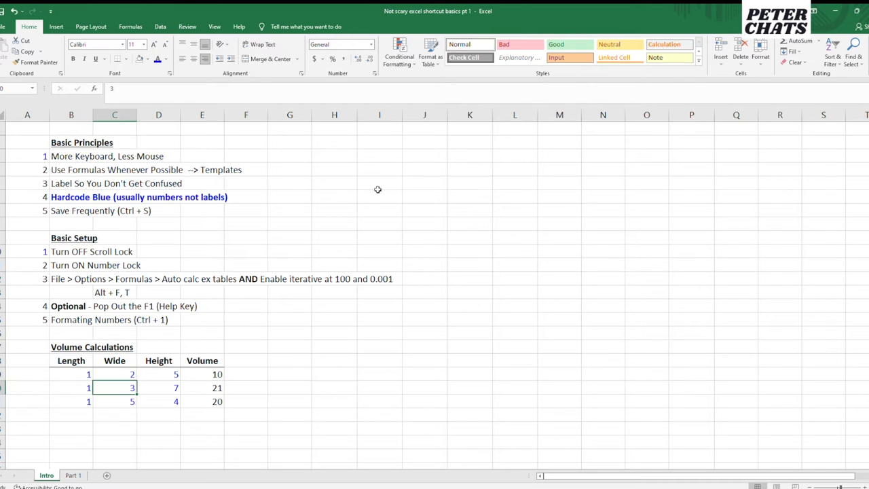
{"action": "left_click", "coordinate": [158, 401]}
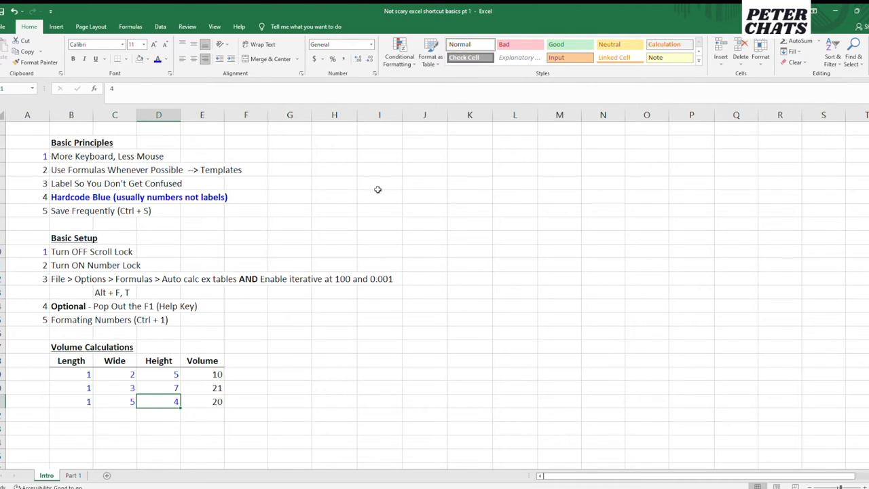
{"action": "left_click", "coordinate": [70, 402]}
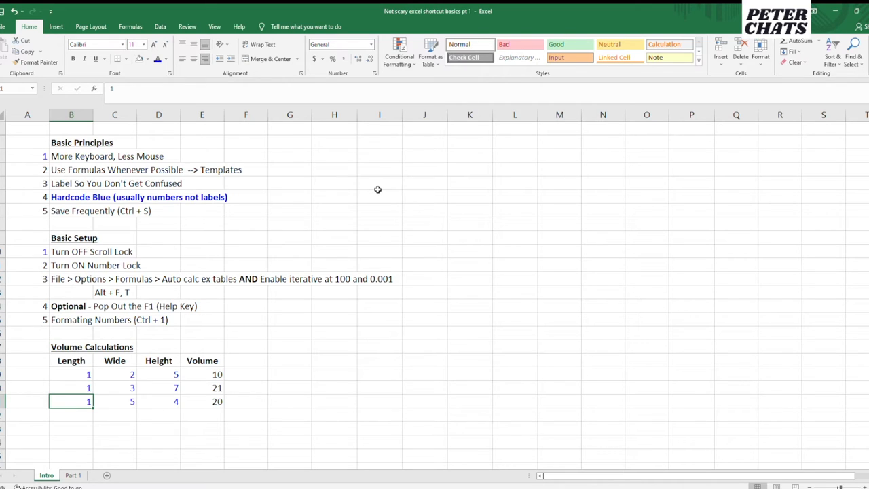
{"action": "left_click", "coordinate": [158, 388]}
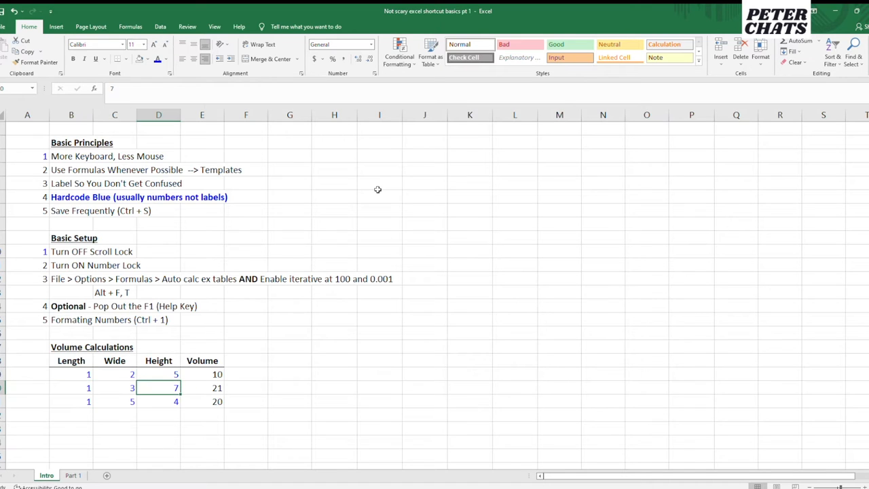
{"action": "left_click", "coordinate": [202, 401]}
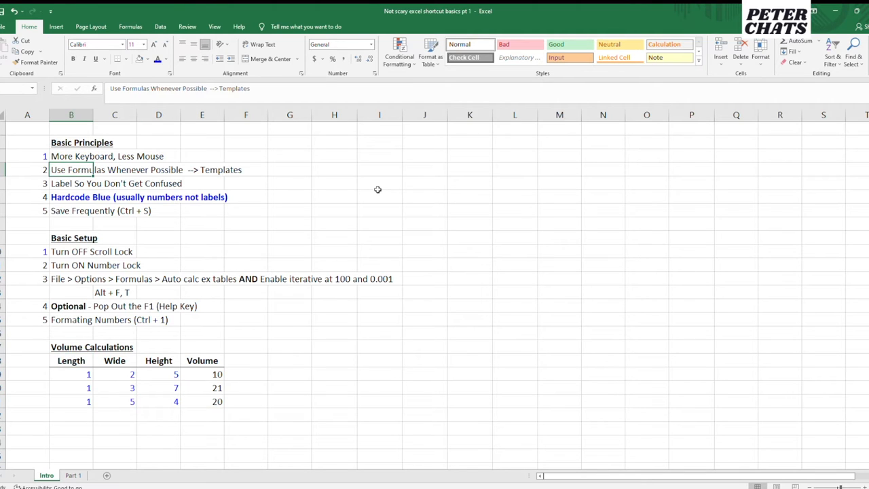
{"action": "left_click", "coordinate": [114, 361]}
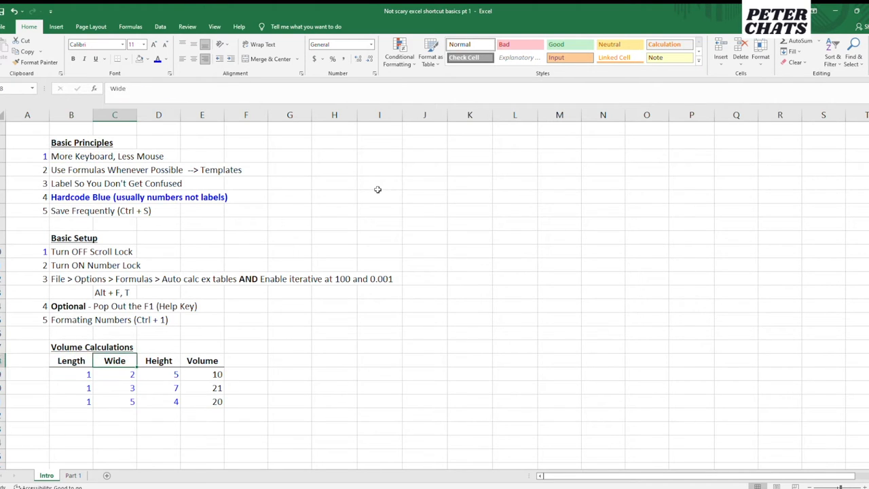
{"action": "left_click", "coordinate": [71, 361]}
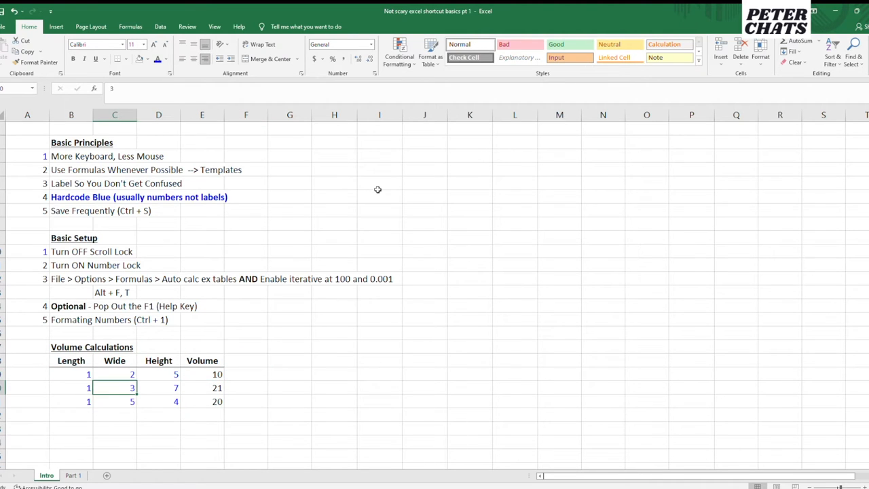
{"action": "left_click", "coordinate": [202, 374]}
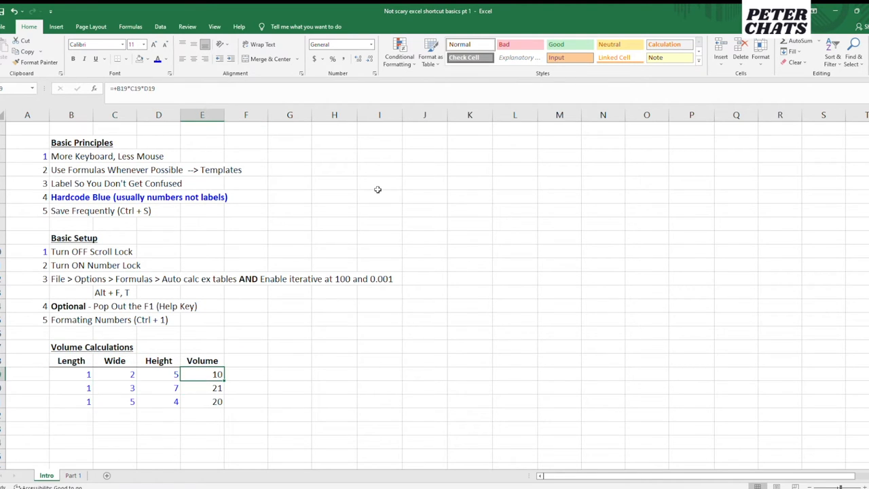
{"action": "left_click", "coordinate": [70, 197]}
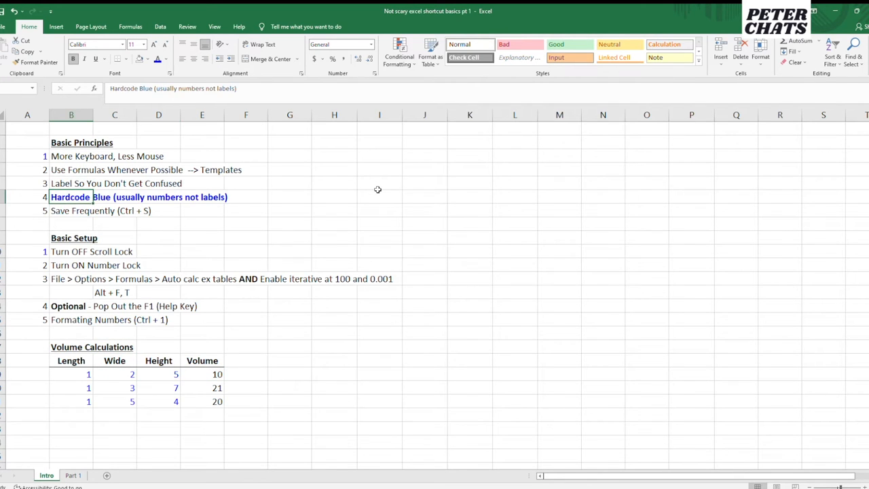
{"action": "left_click", "coordinate": [71, 265]}
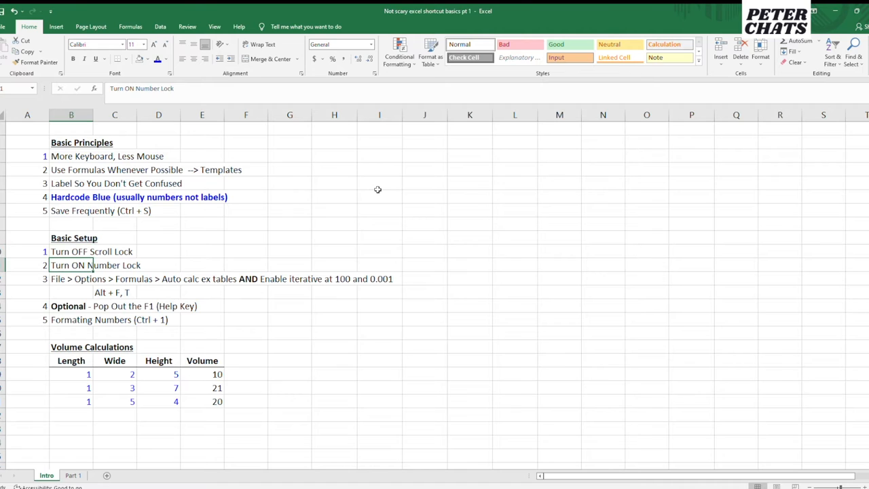
{"action": "left_click", "coordinate": [69, 197]}
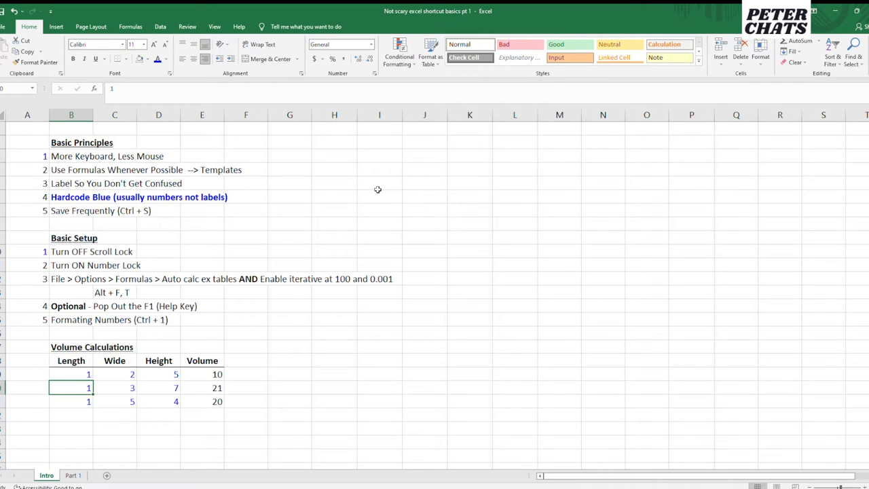
{"action": "left_click", "coordinate": [158, 374]}
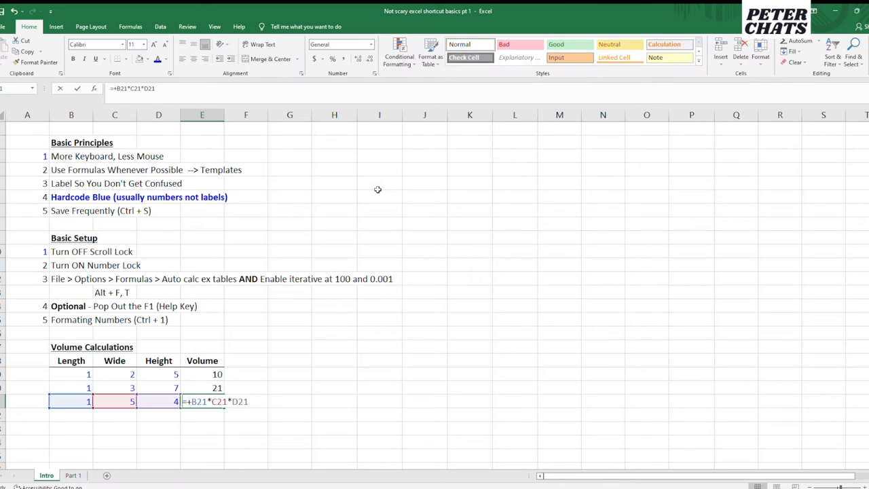
{"action": "key", "text": "Enter"}
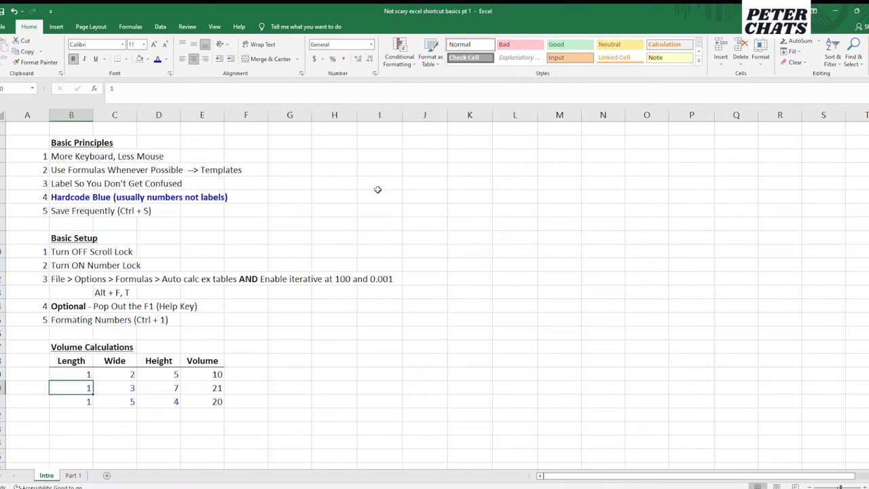
{"action": "left_click", "coordinate": [158, 375]}
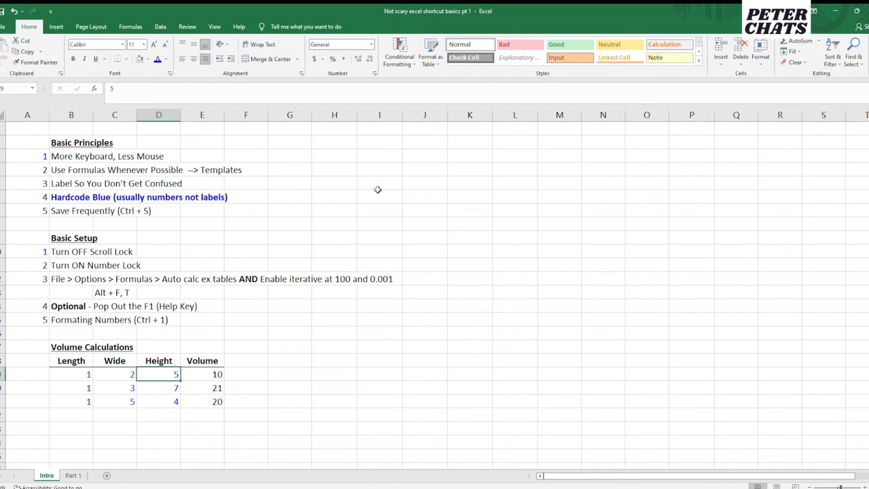
{"action": "left_click", "coordinate": [114, 374]}
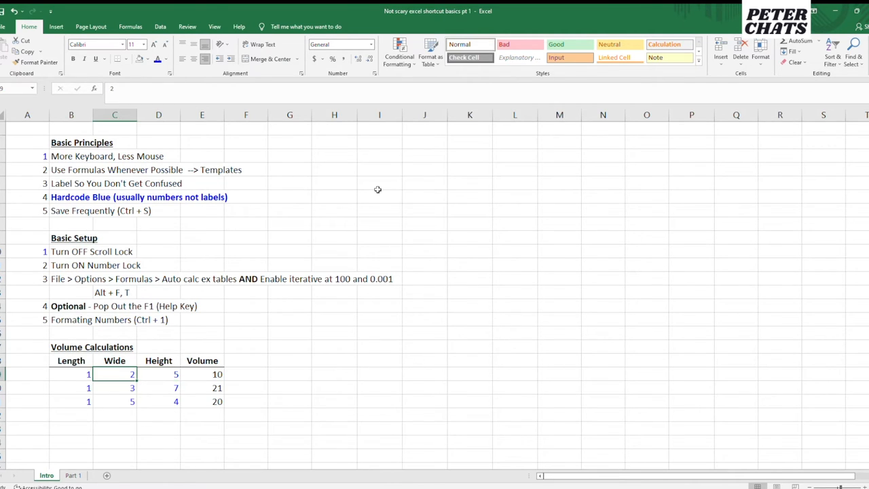
{"action": "left_click", "coordinate": [158, 388]}
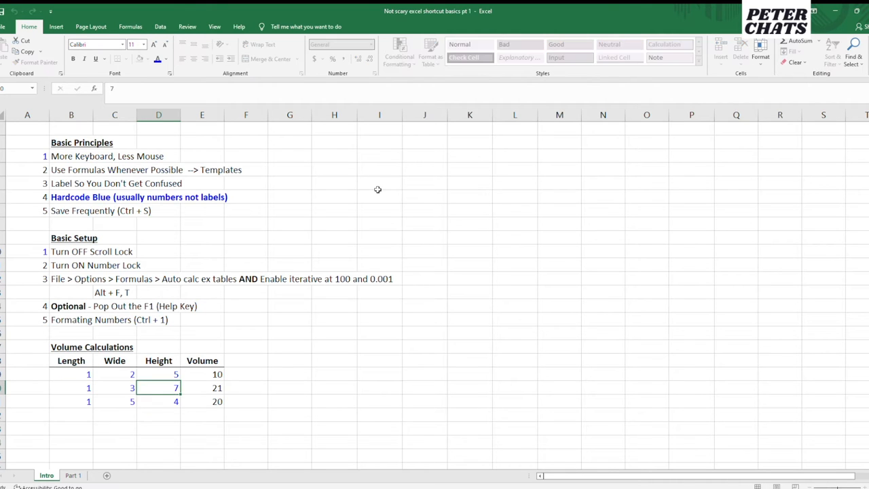
{"action": "type", "text": "=+B21*C21*D21"}
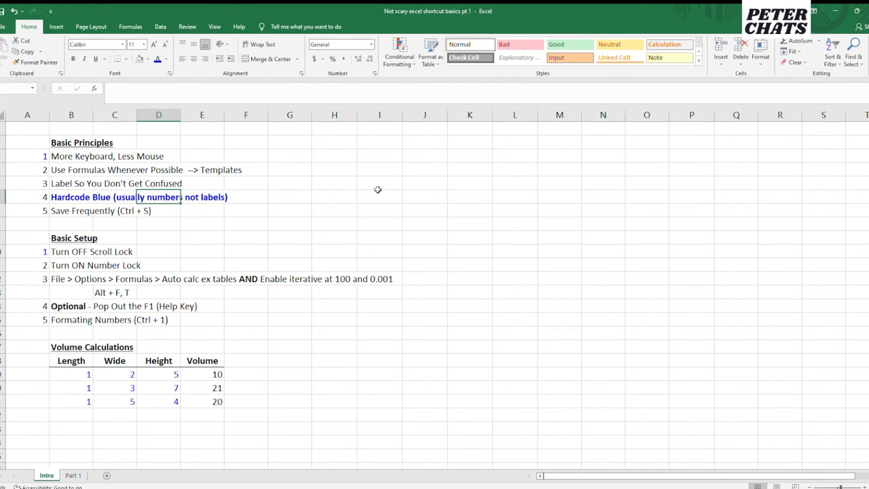
{"action": "left_click", "coordinate": [82, 347]}
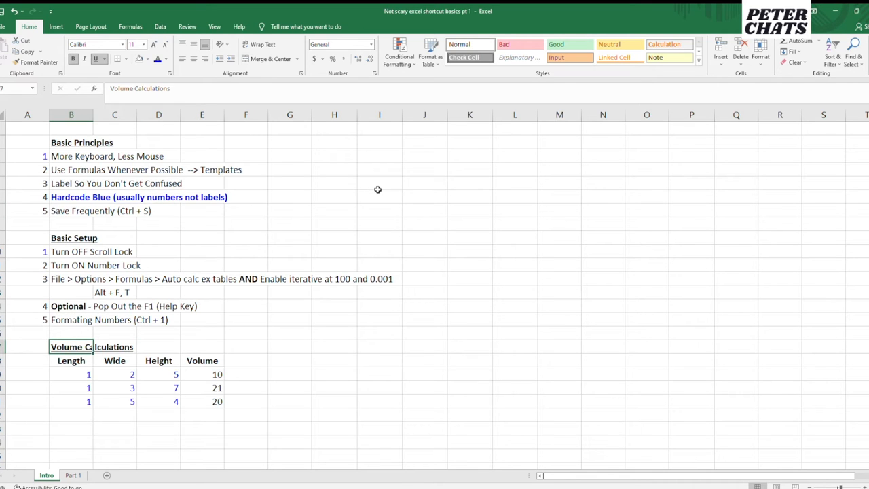
{"action": "left_click", "coordinate": [201, 361]}
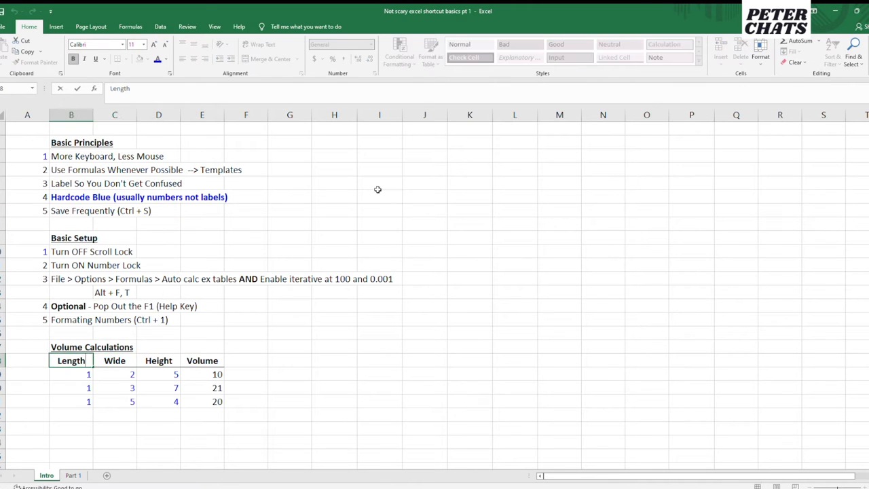
{"action": "left_click", "coordinate": [71, 347]}
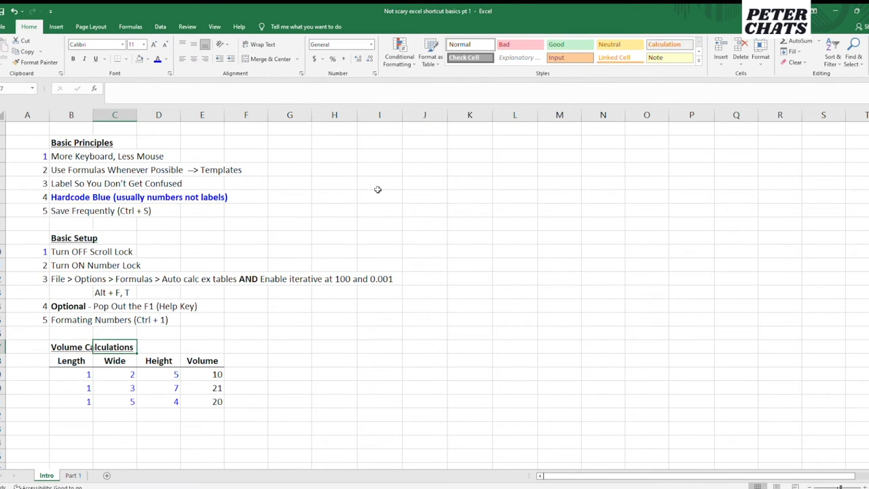
{"action": "left_click", "coordinate": [71, 197]}
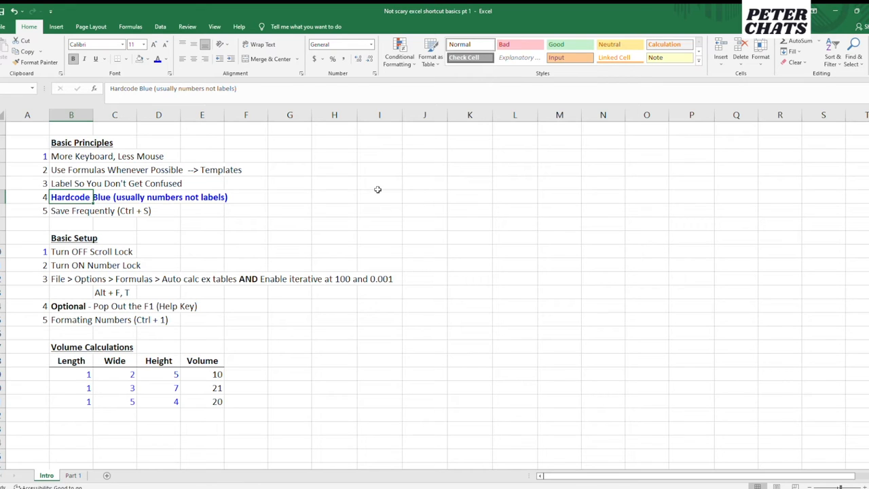
{"action": "left_click", "coordinate": [158, 361]}
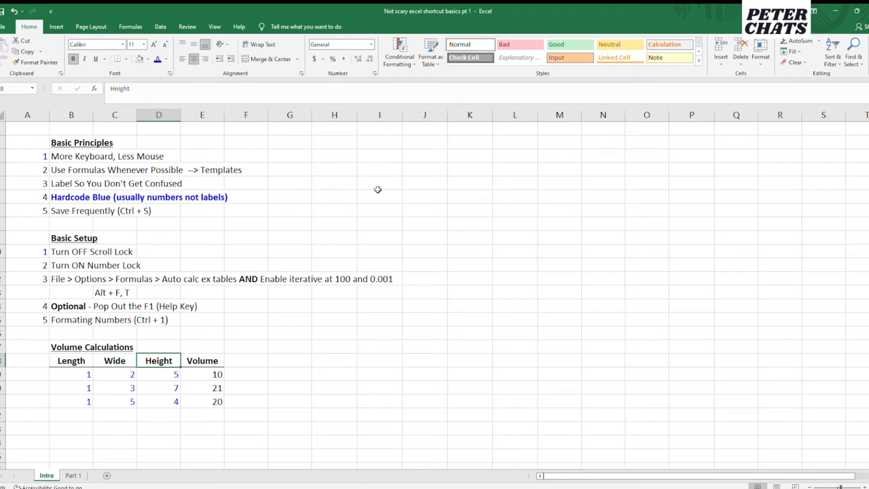
{"action": "left_click", "coordinate": [70, 360]}
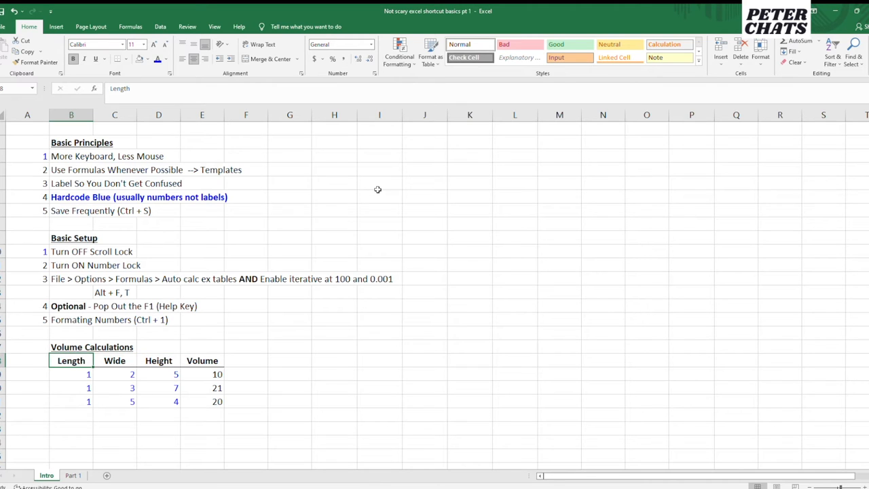
{"action": "left_click", "coordinate": [92, 348]}
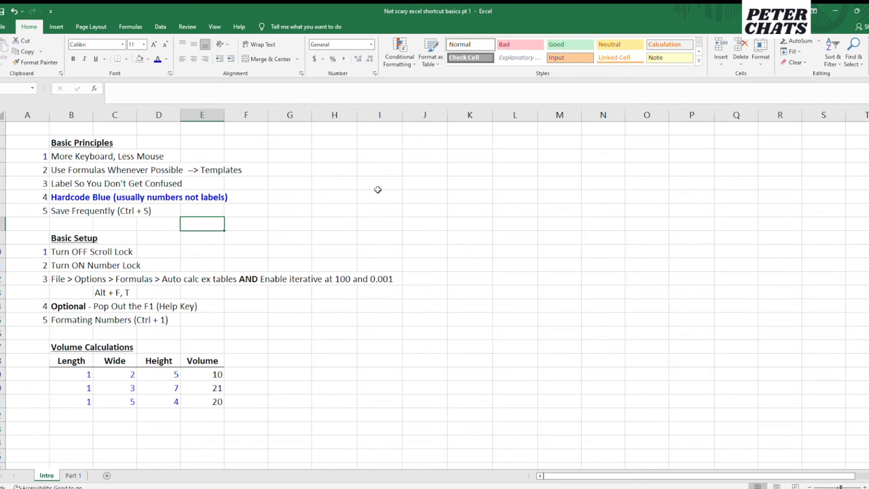
{"action": "left_click", "coordinate": [71, 210]}
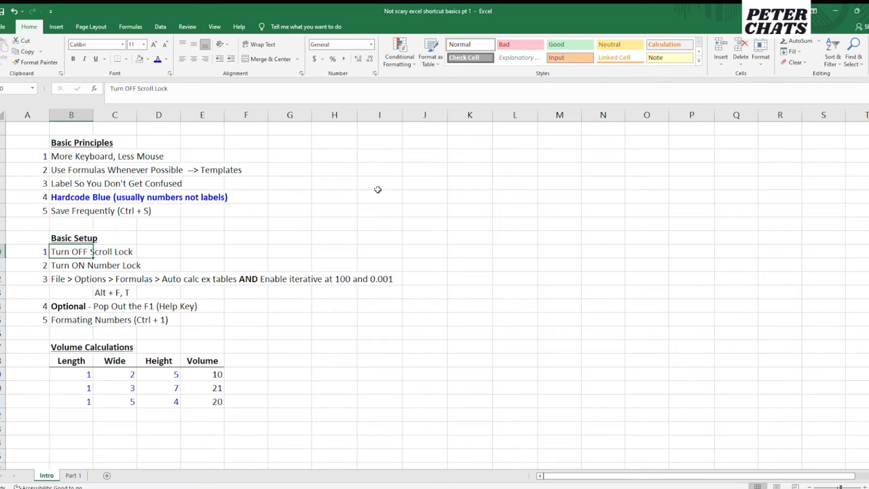
{"action": "left_click", "coordinate": [202, 252]}
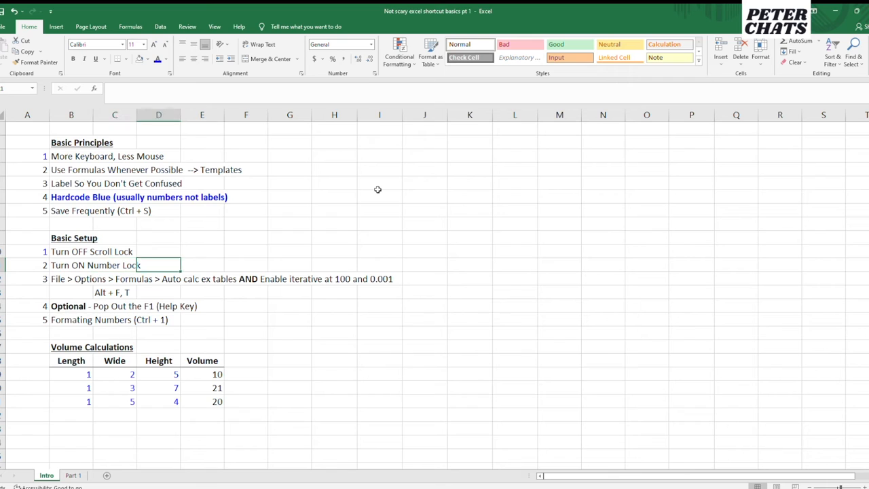
{"action": "left_click", "coordinate": [202, 251]}
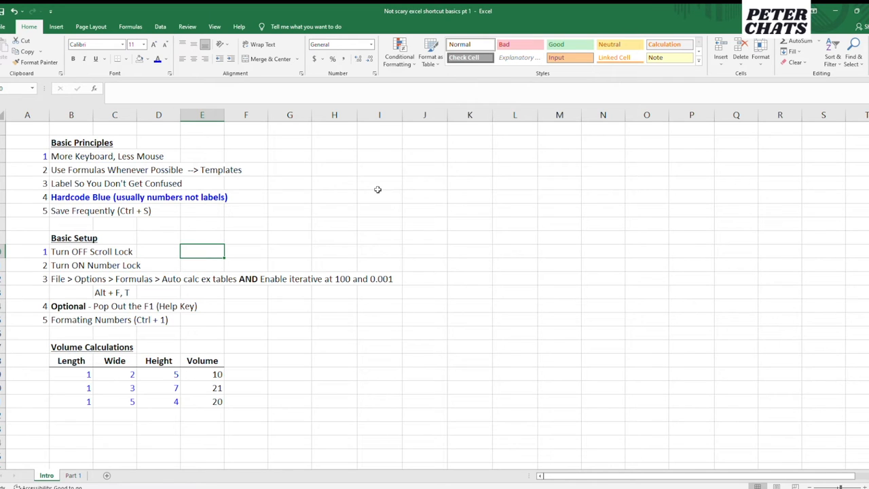
{"action": "left_click", "coordinate": [158, 251]}
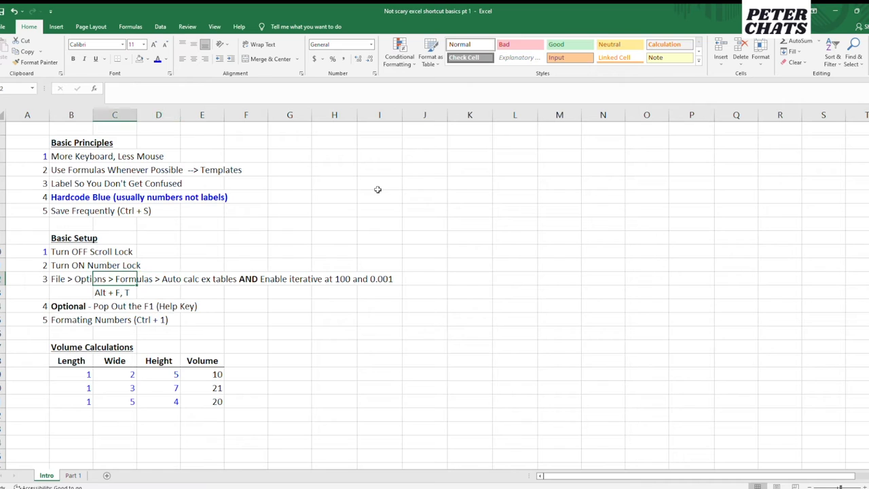
- Point out the Alt + F, T note and the calculation options on the sheet
{"action": "left_click", "coordinate": [246, 252]}
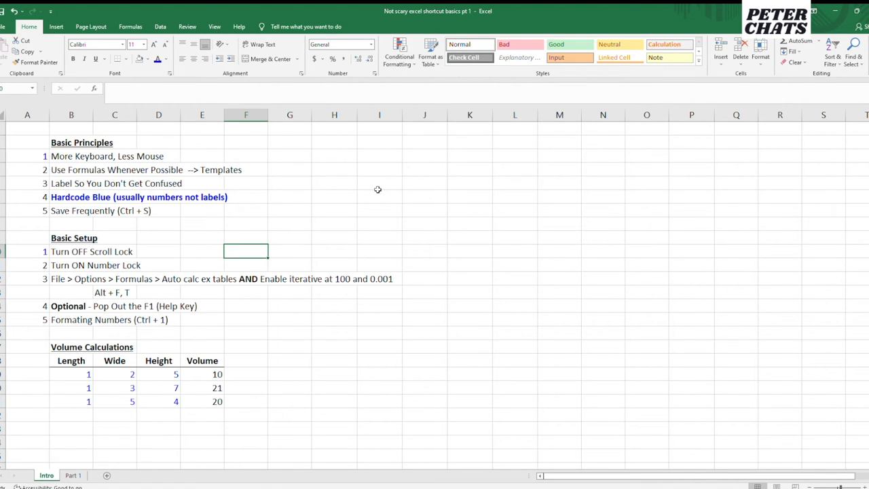
{"action": "left_click", "coordinate": [201, 360]}
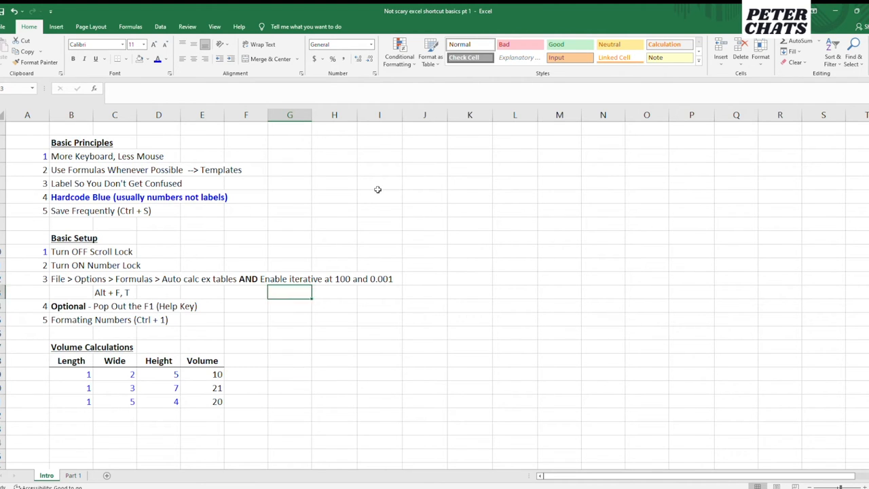
{"action": "left_click", "coordinate": [289, 319]}
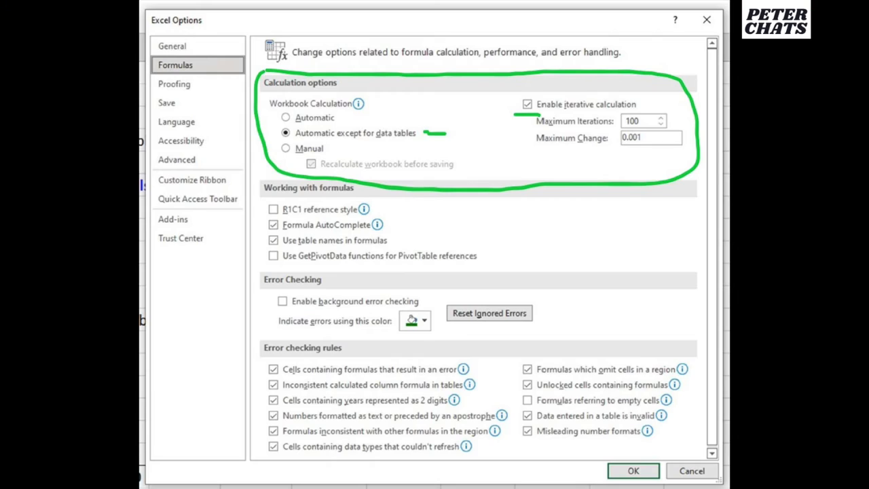
- Use Alt+F+T to leave the Excel Options dialog and return to the Intro sheet
{"action": "key", "text": "Alt+F+T"}
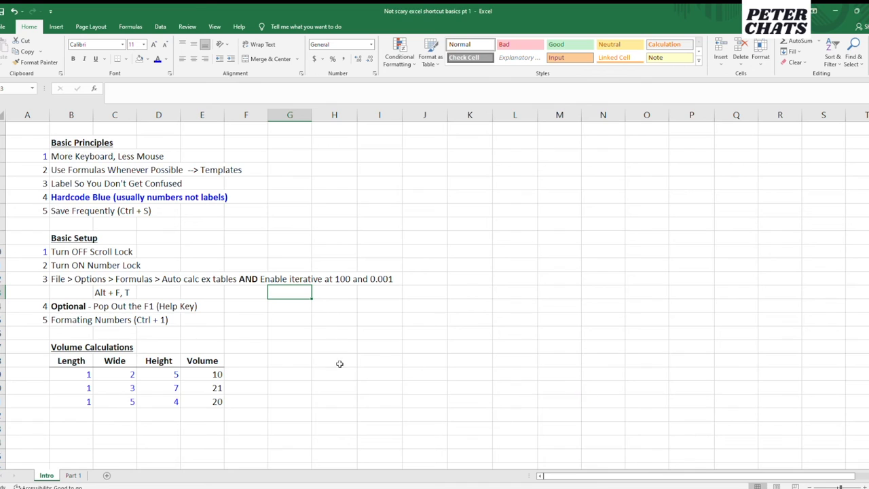
{"action": "left_click", "coordinate": [67, 306]}
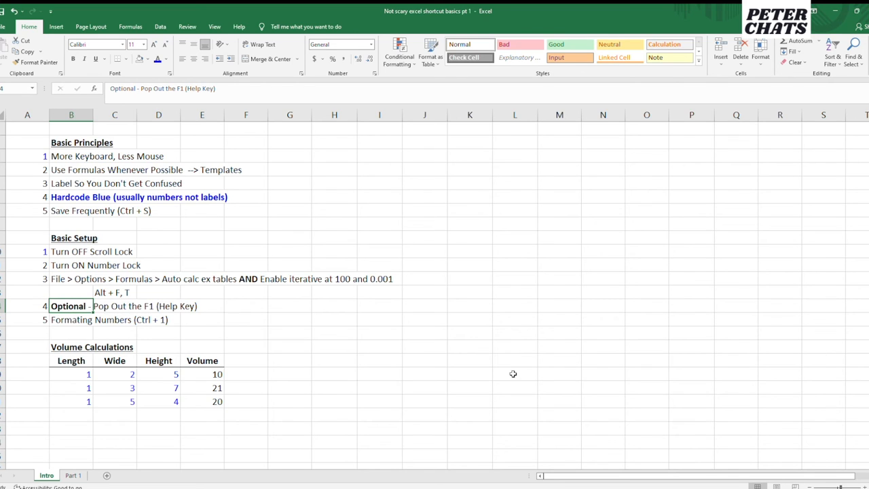
{"action": "key", "text": "F1"}
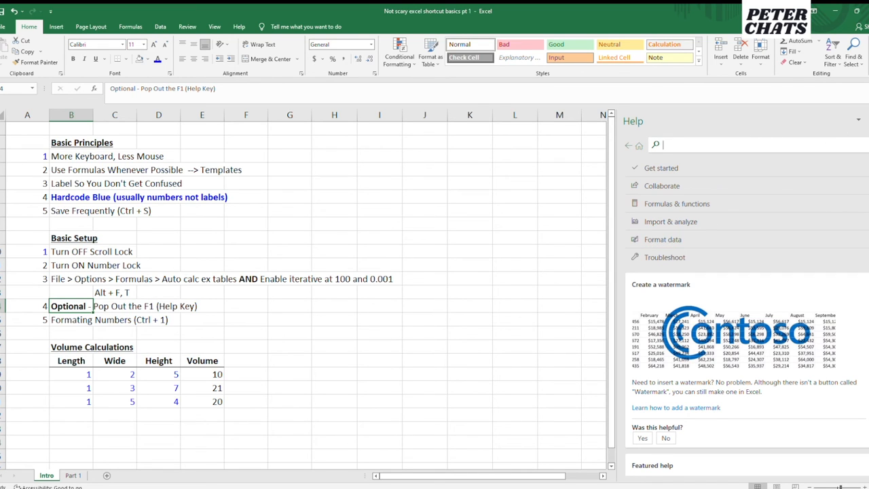
{"action": "left_click", "coordinate": [857, 121]}
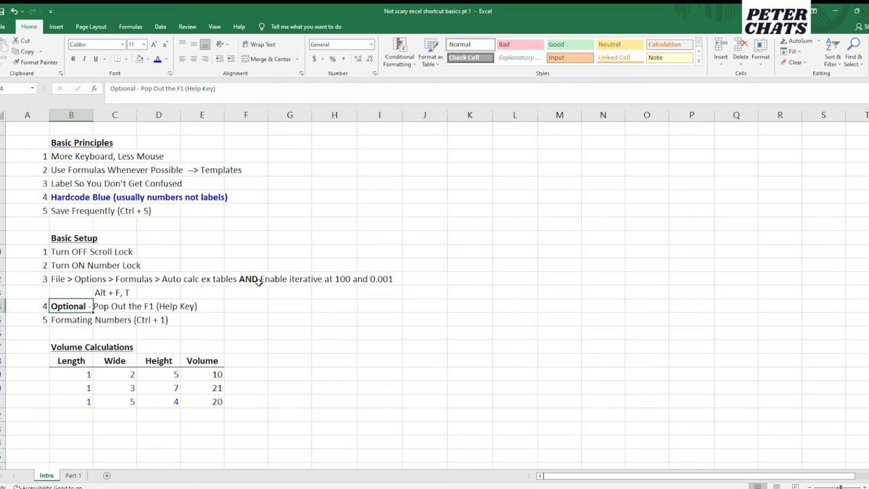
- Apply Number format with red negatives via Ctrl+1, then check a height value and E19's formula
{"action": "left_click", "coordinate": [290, 306]}
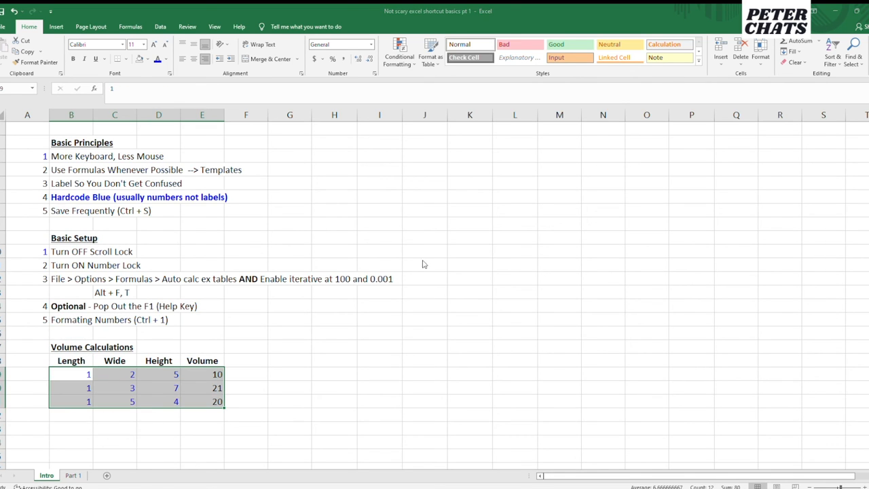
{"action": "mouse_move", "coordinate": [423, 228]}
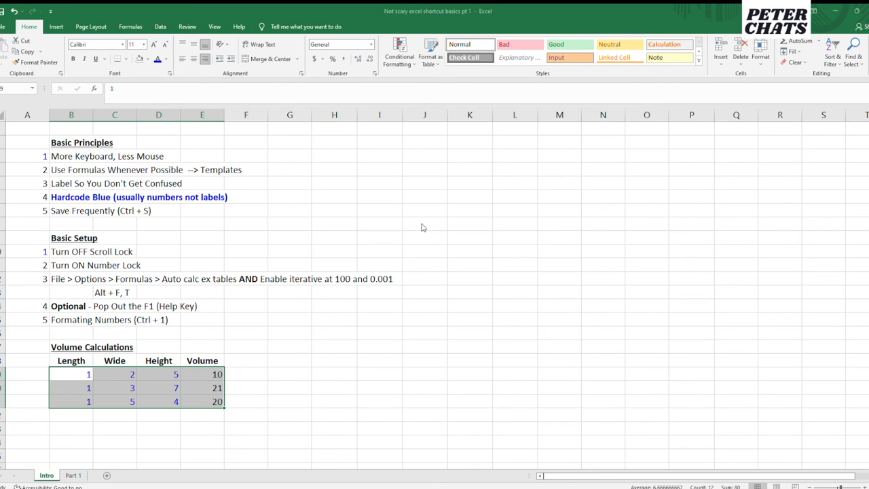
{"action": "key", "text": "ctrl+1"}
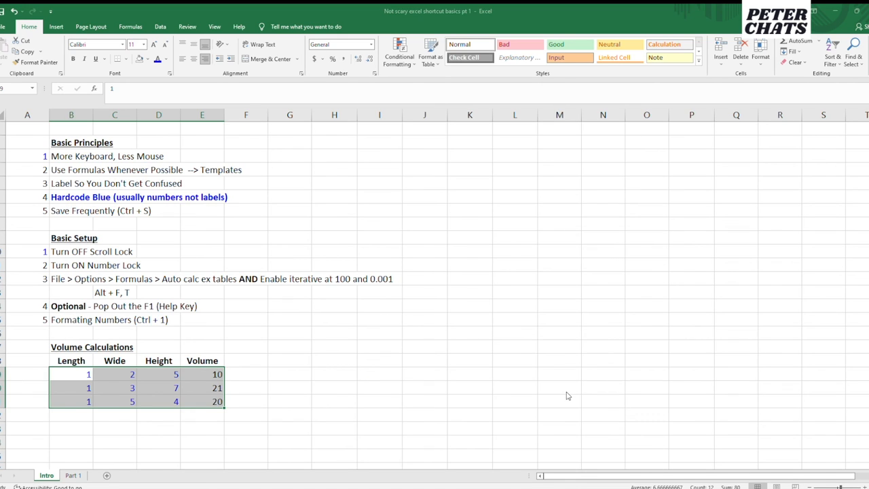
{"action": "left_click", "coordinate": [158, 375]}
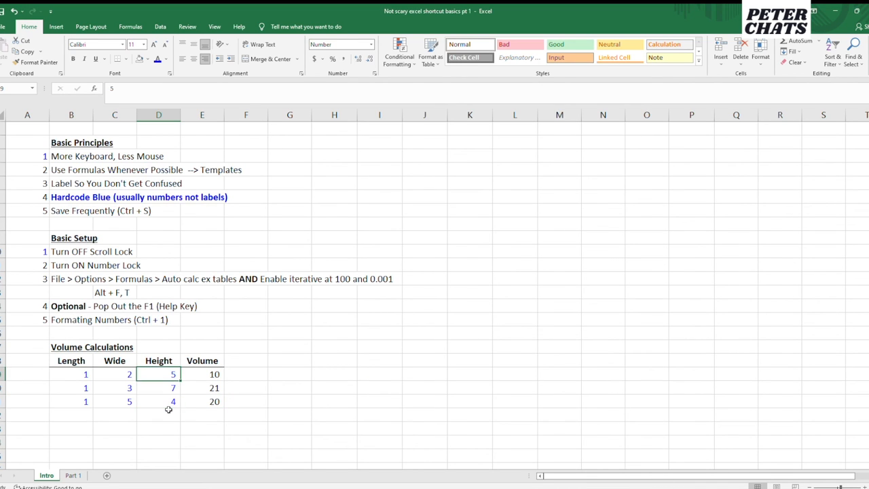
{"action": "left_click", "coordinate": [202, 374]}
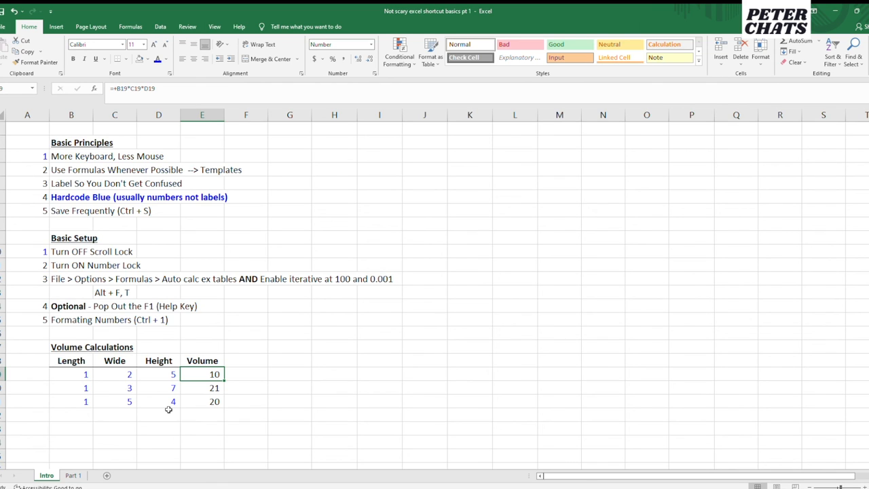
- Make width -5 and height -6 negative, then review the red parenthesized values and volumes
{"action": "left_click", "coordinate": [114, 375]}
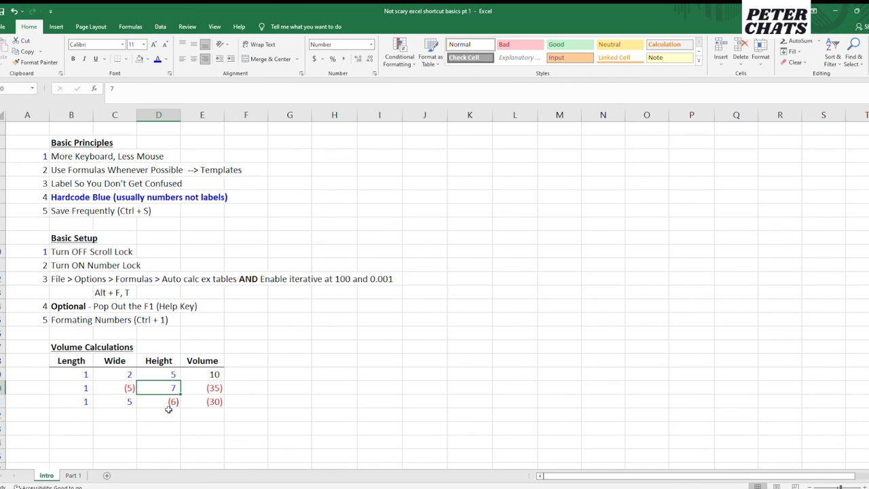
{"action": "scroll", "scroll_direction": "down", "scroll_amount": 3}
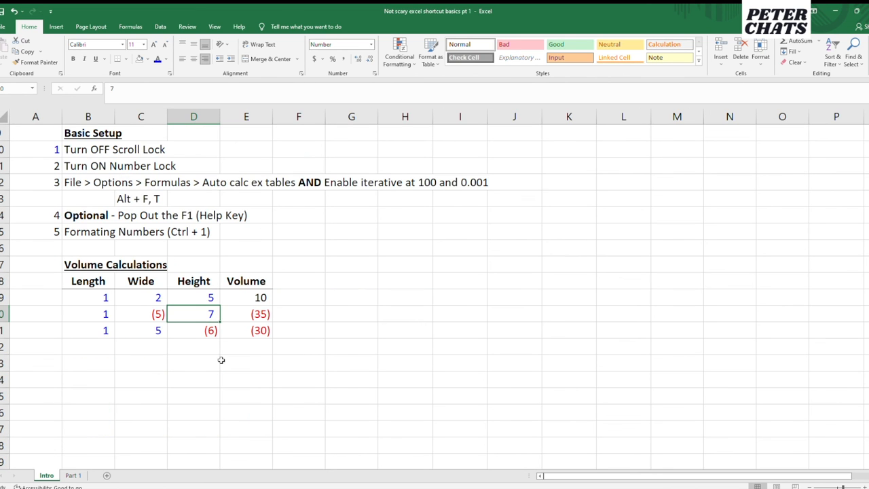
{"action": "mouse_move", "coordinate": [213, 313]}
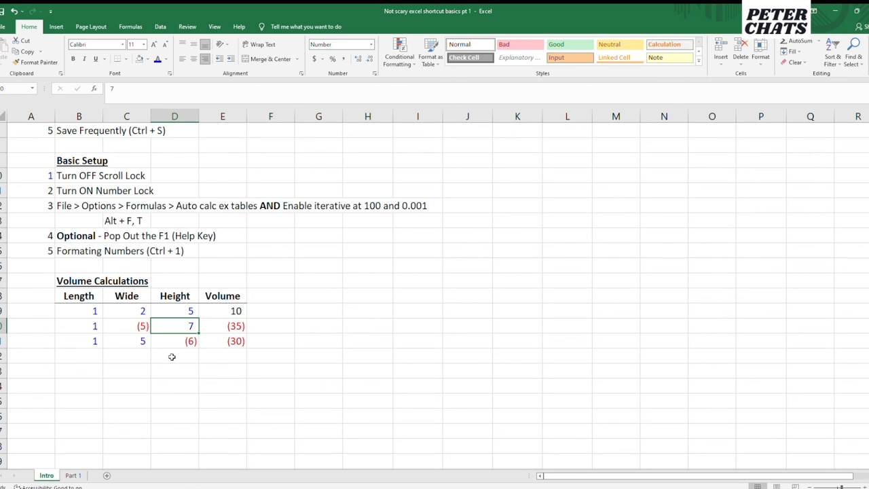
{"action": "left_click", "coordinate": [126, 311]}
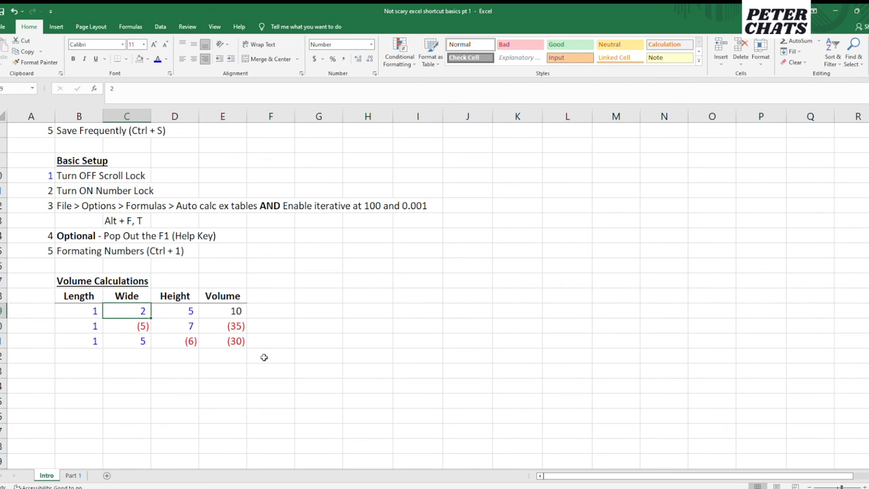
{"action": "left_click", "coordinate": [175, 311]}
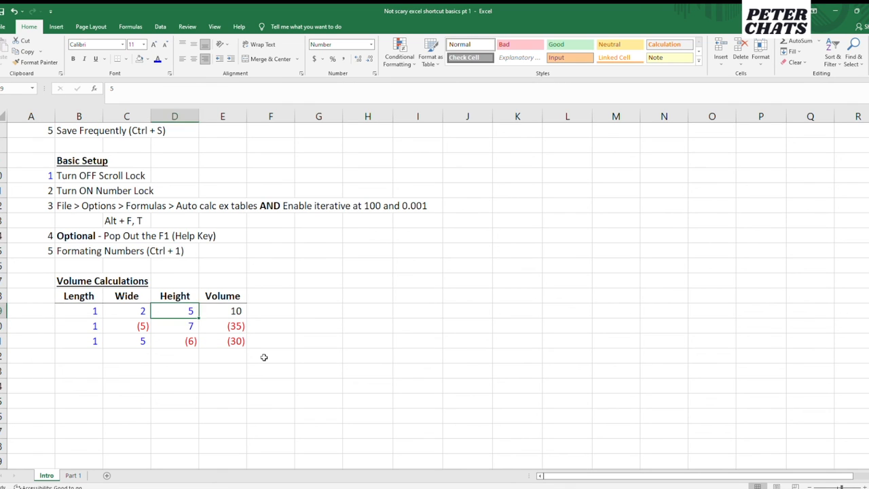
{"action": "left_click", "coordinate": [126, 341]}
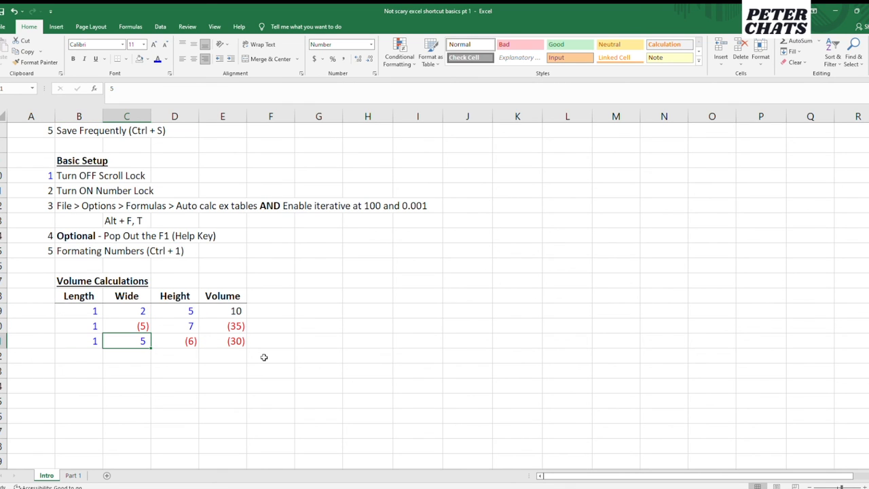